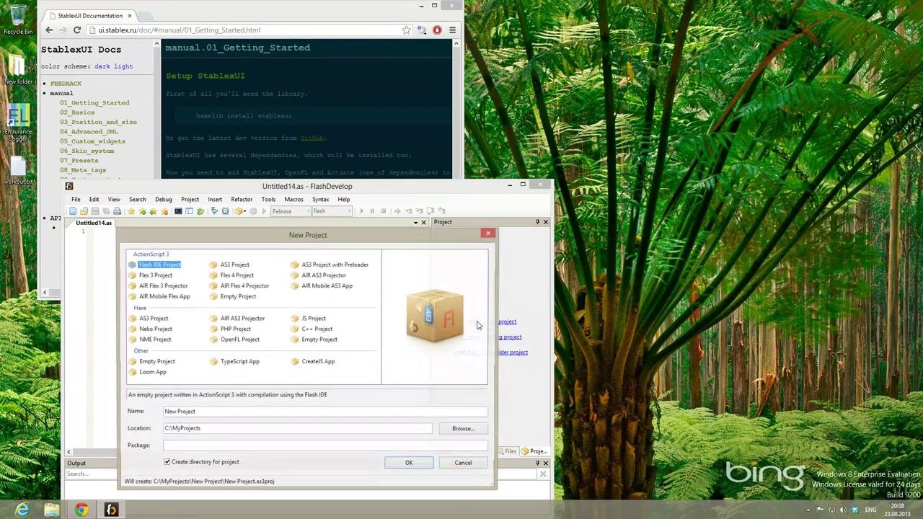
- Create an OpenFL Project named StablexUIProjectTest from the New Project dialog
left_click(239, 340)
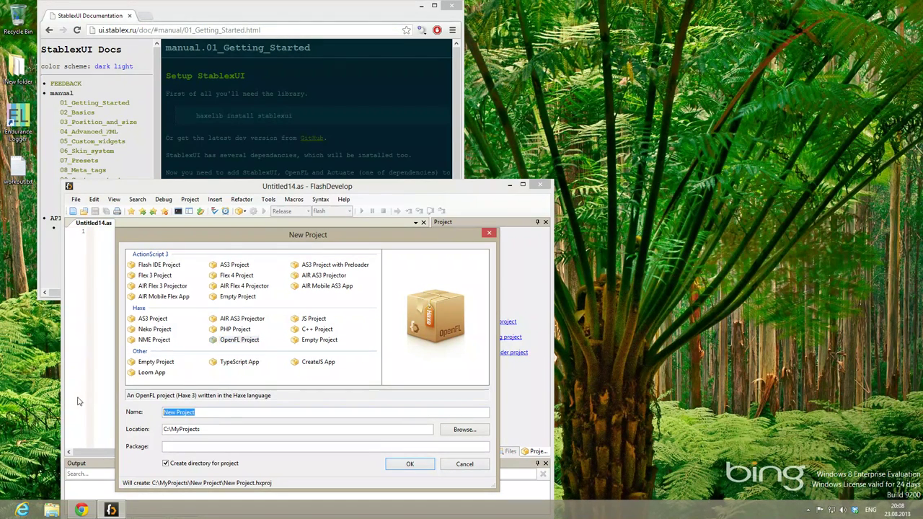
type("Stable")
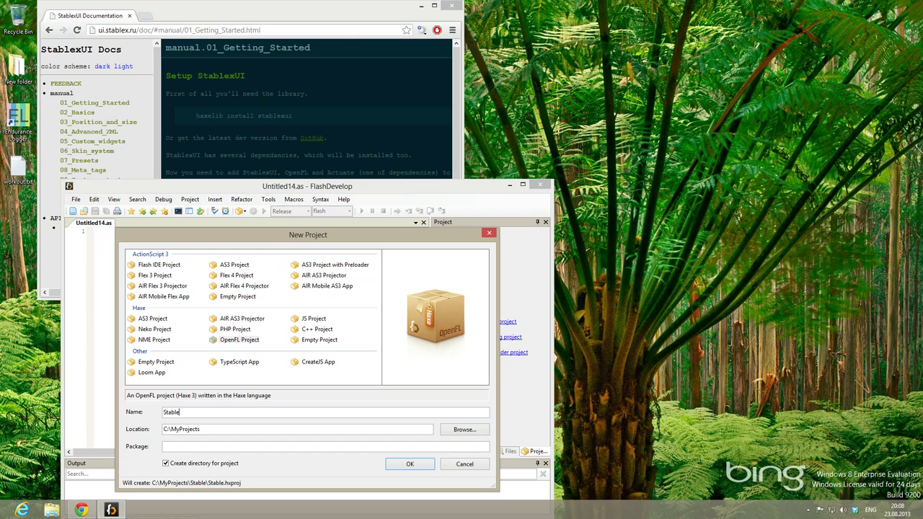
type("xUIProj")
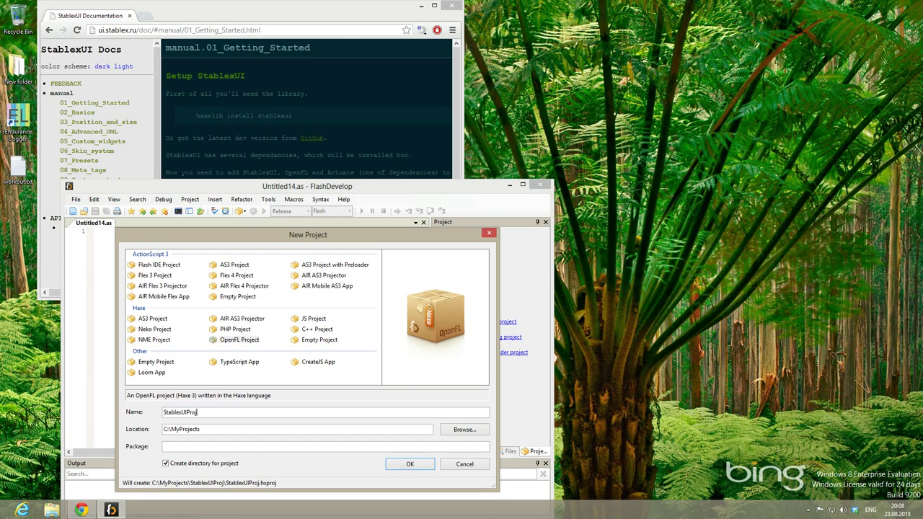
type("ectTest")
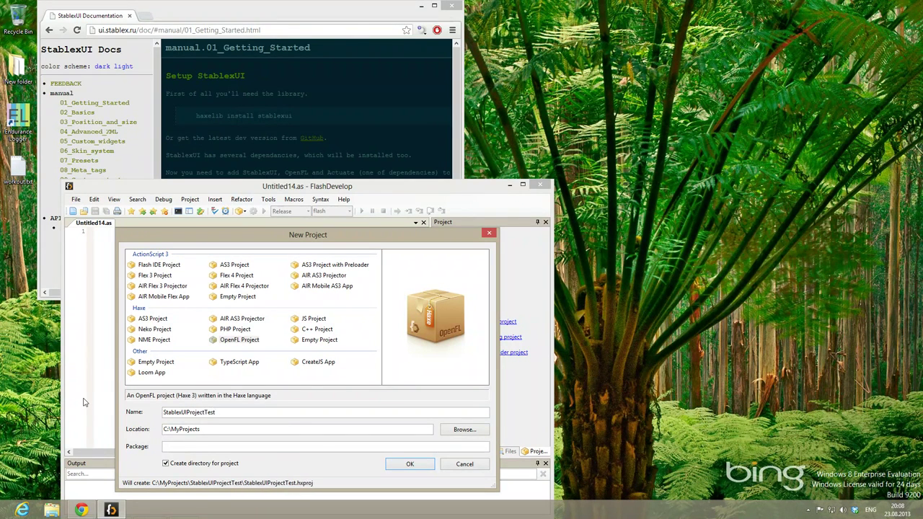
left_click(410, 464)
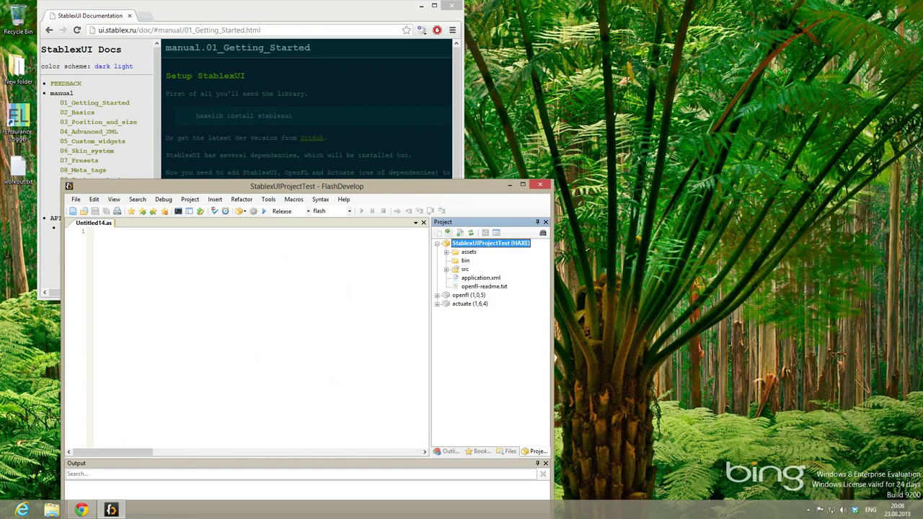
- Use the menu bar to add the stablexui and hscript libraries
left_click(101, 18)
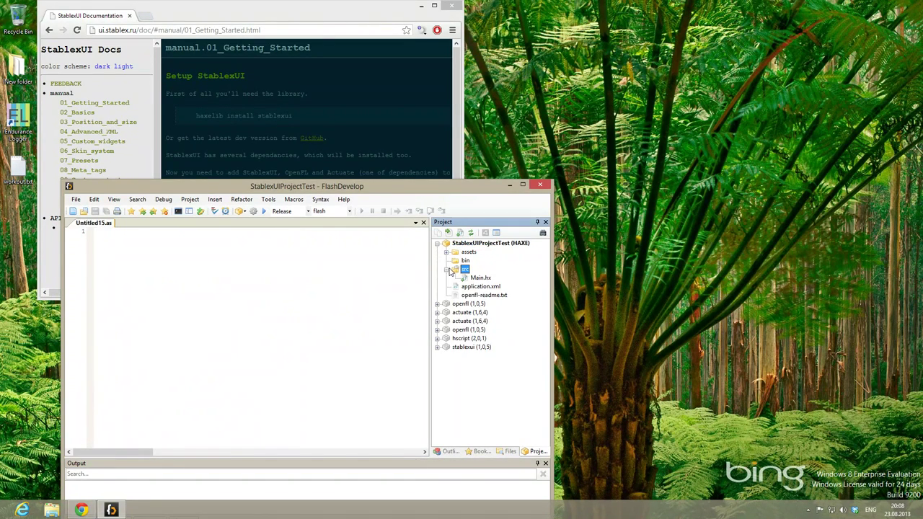
- Edit Main.hx so main() calls UIBuilder.init(), and import ru.stablex.ui.UIBuilder
double_click(480, 277)
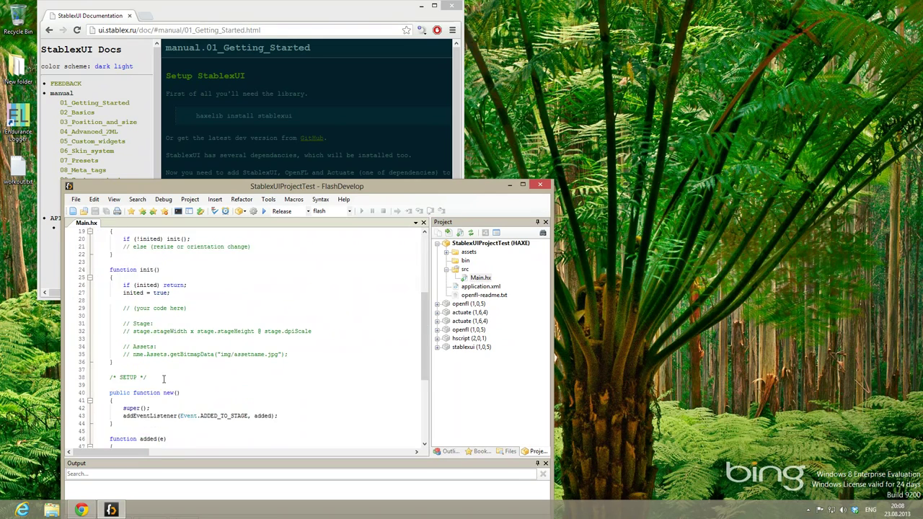
scroll("down", 3)
type("UIBuilder.init();")
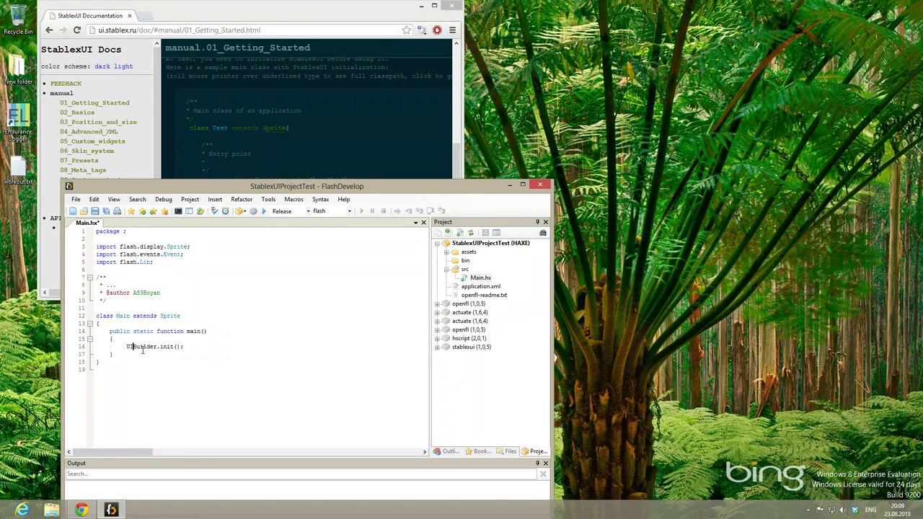
type("import ru.stablex.ui.UIBuilder;")
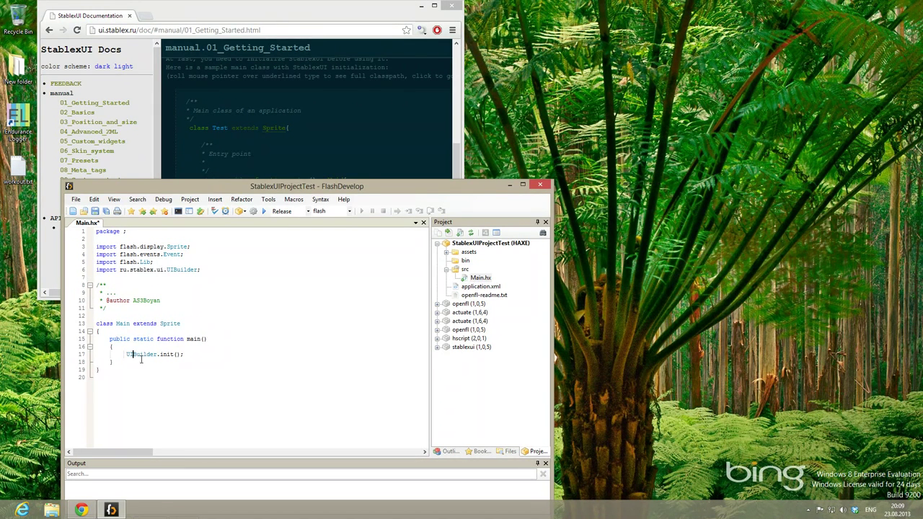
mouse_move(194, 339)
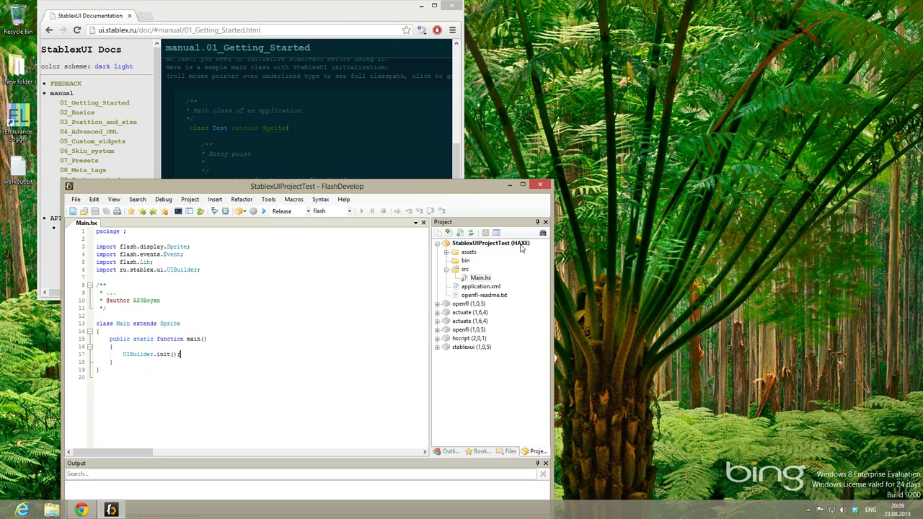
- Add a new text file named HaxeBuilder.bat to the project
right_click(490, 243)
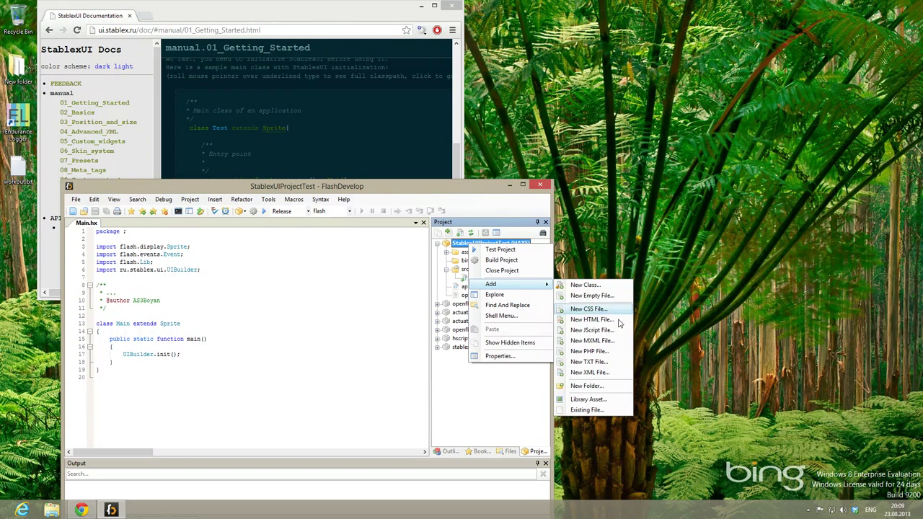
left_click(590, 361)
type("HaxeBuilder.bat")
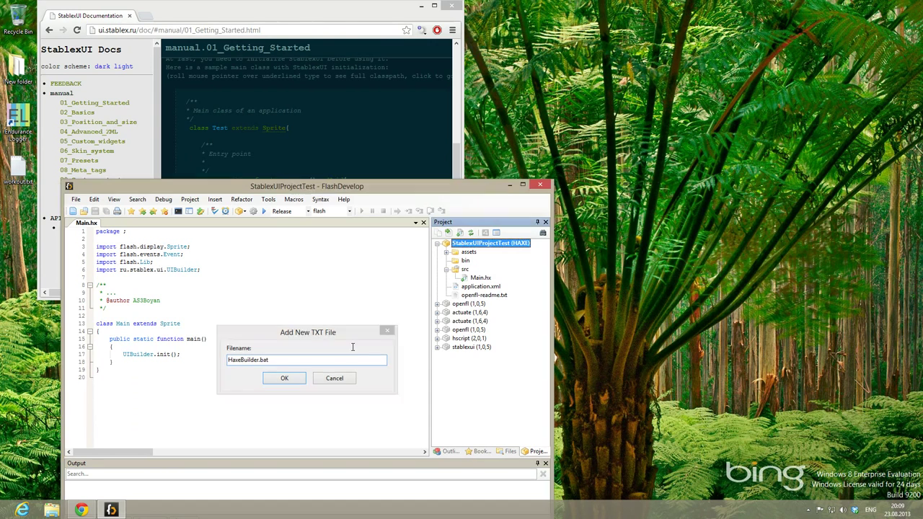
left_click(284, 378)
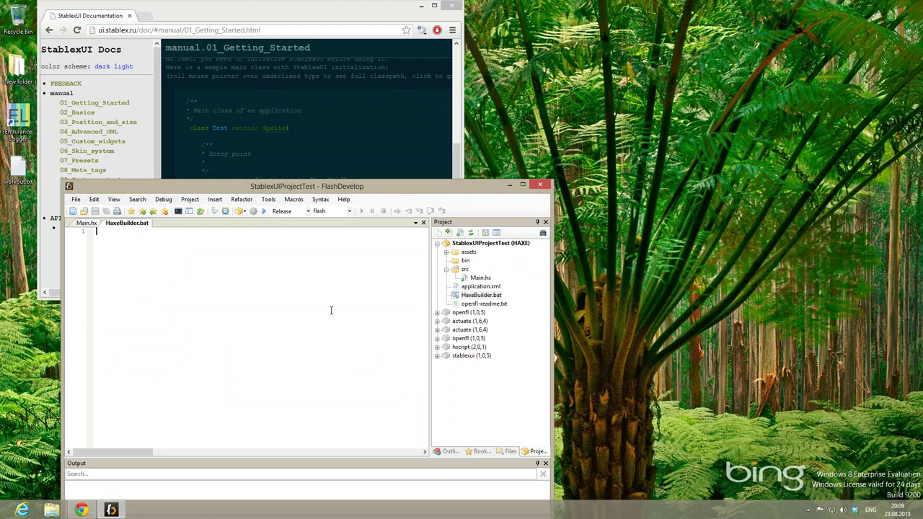
- Write HaxeBuilder.exe followed by pause into HaxeBuilder.bat
type("Ha")
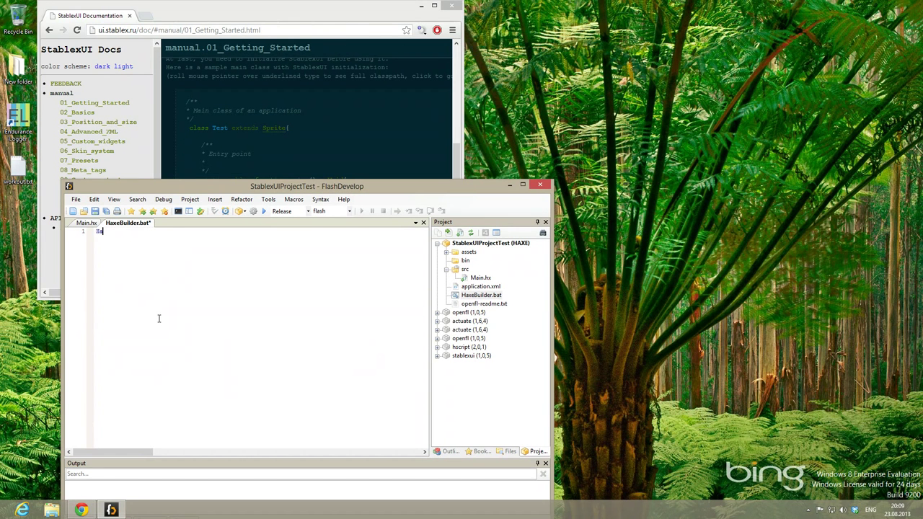
type("HaxeBui")
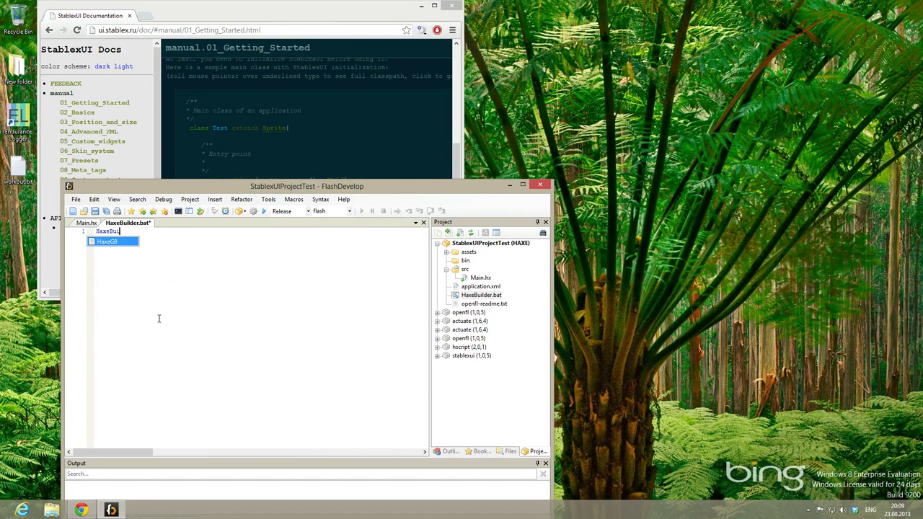
type("lder.exe")
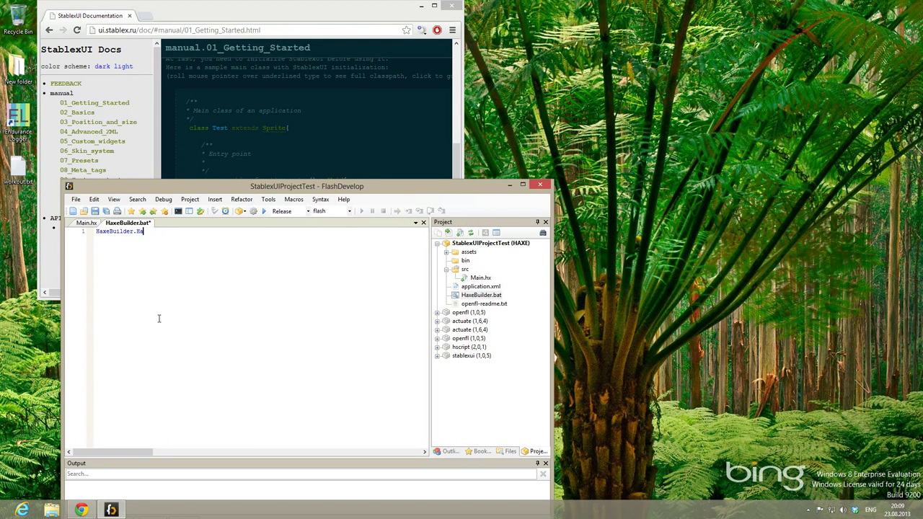
type("exe")
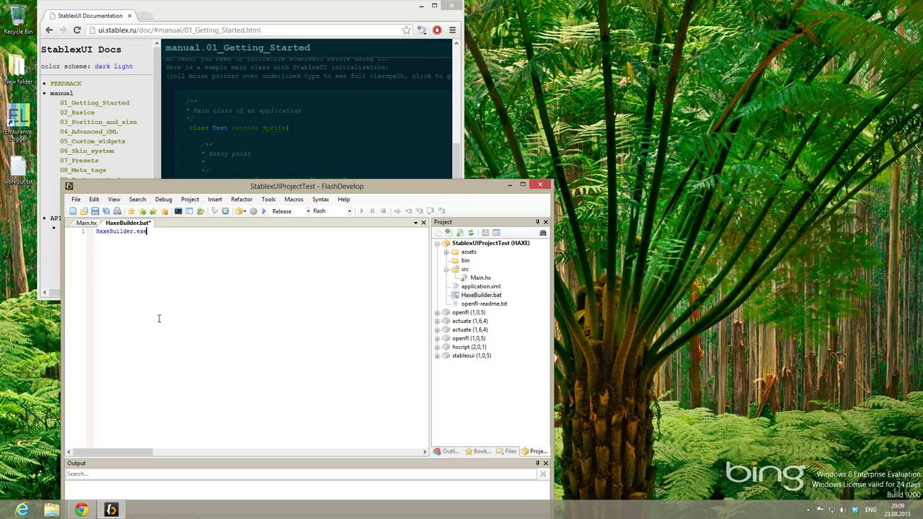
type("pause")
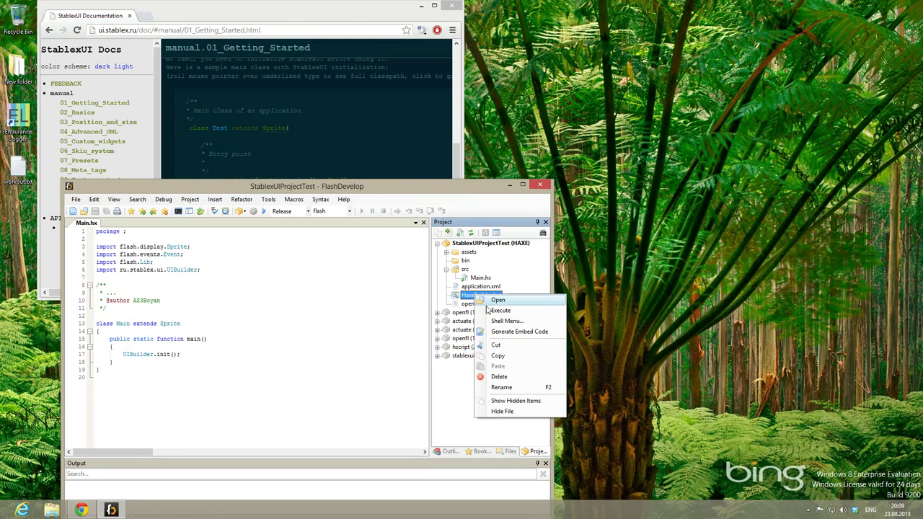
- Execute HaxeBuilder.bat to serve the project at localhost:2000
left_click(501, 310)
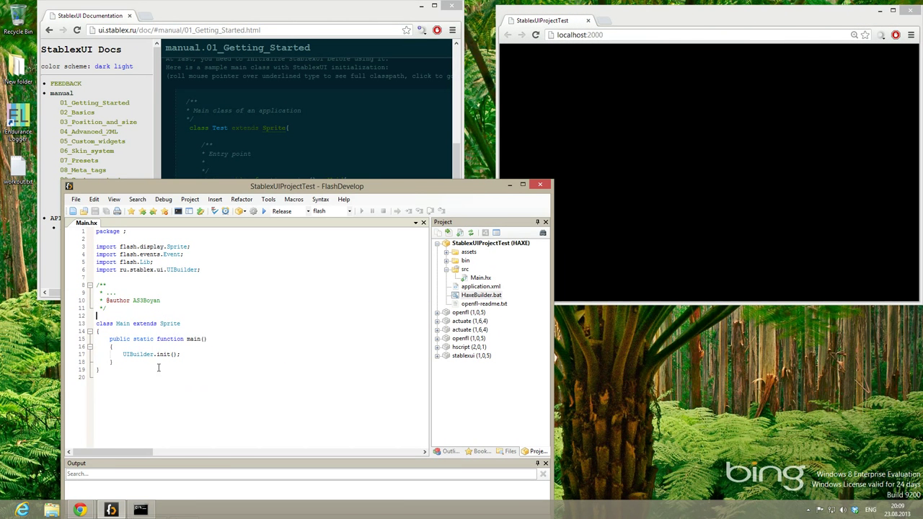
mouse_move(136, 355)
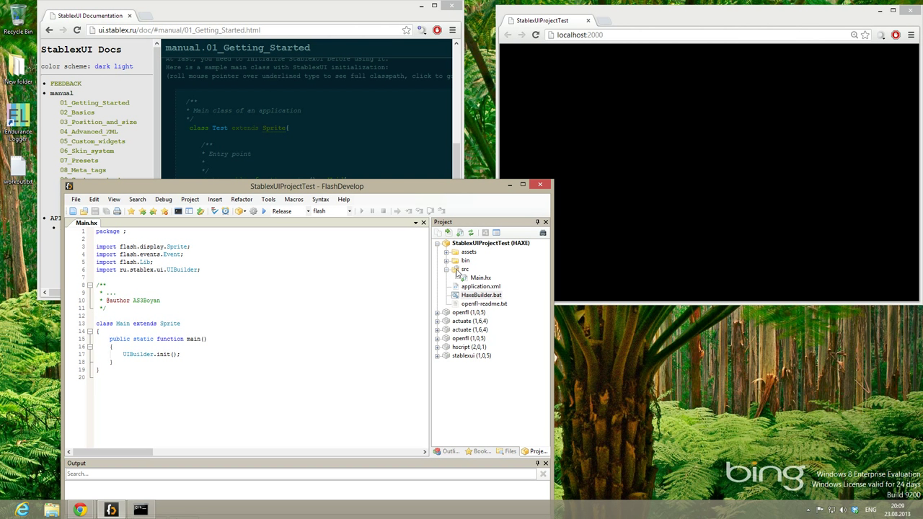
- Add a new first.xml file to the project and consult the manual's Basics chapter
right_click(462, 243)
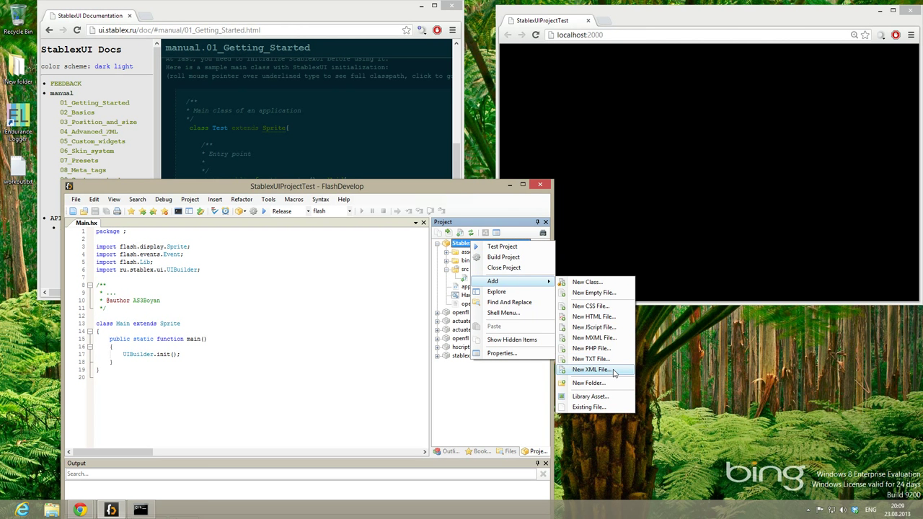
left_click(589, 369)
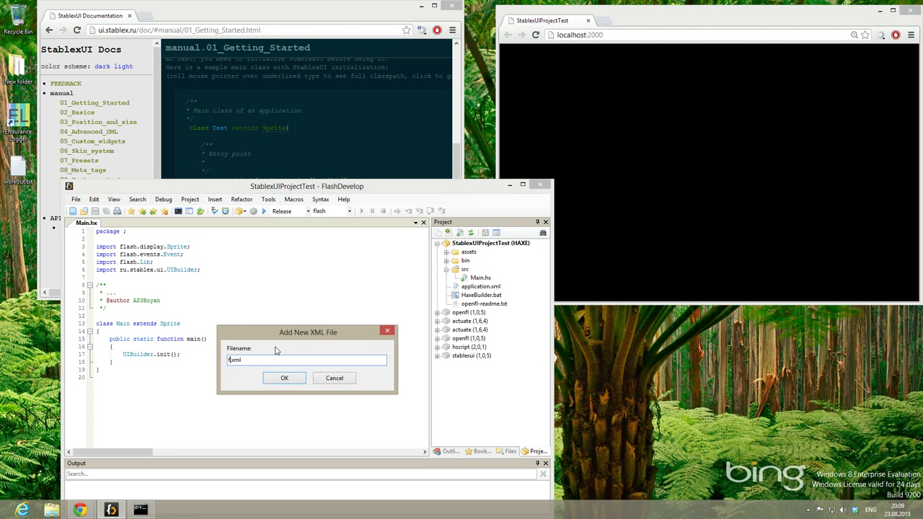
left_click(283, 378)
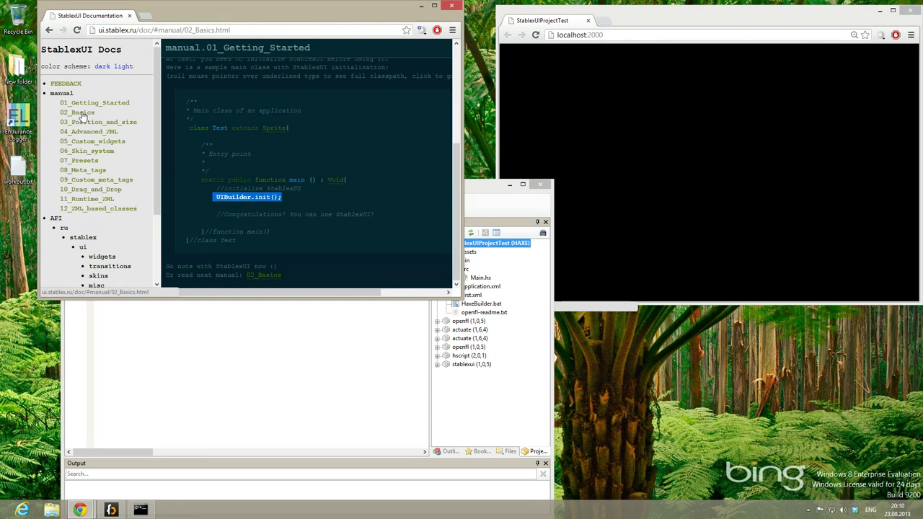
left_click(77, 112)
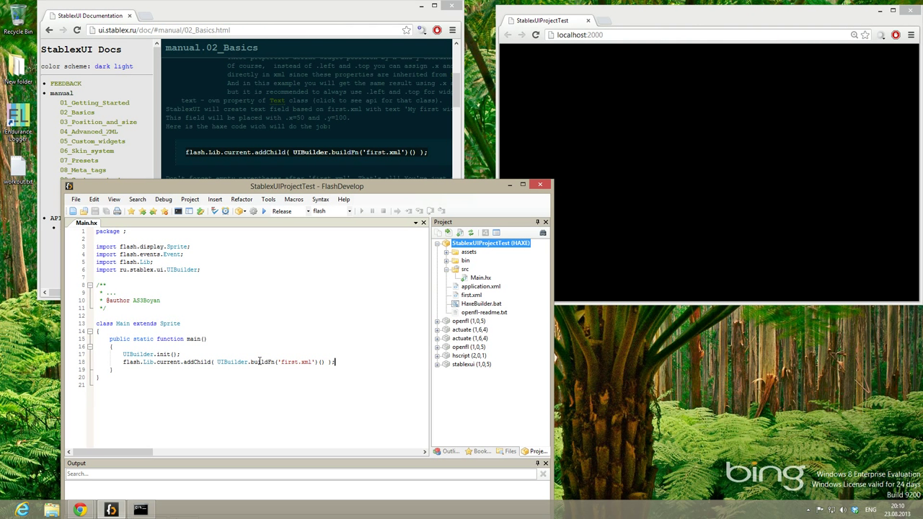
- Open first.xml and add Text 'My first widget!' at left 50, top 100
double_click(264, 361)
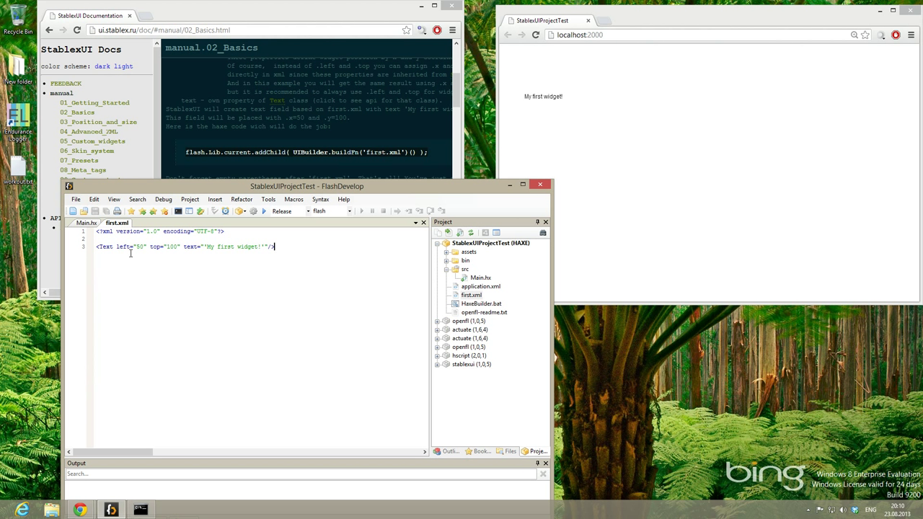
- Change the text to 'My first widget!!!' and add copies at tops 300, 340, 380
type("!!!")
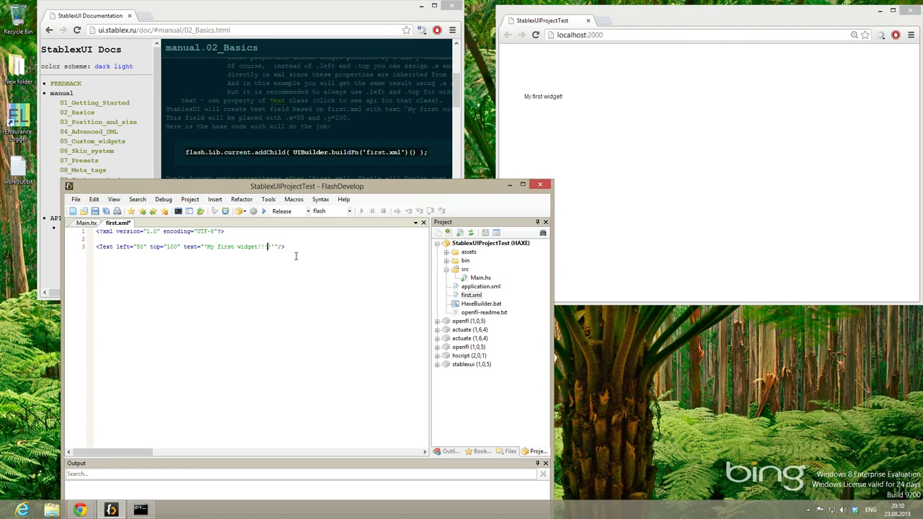
mouse_move(263, 273)
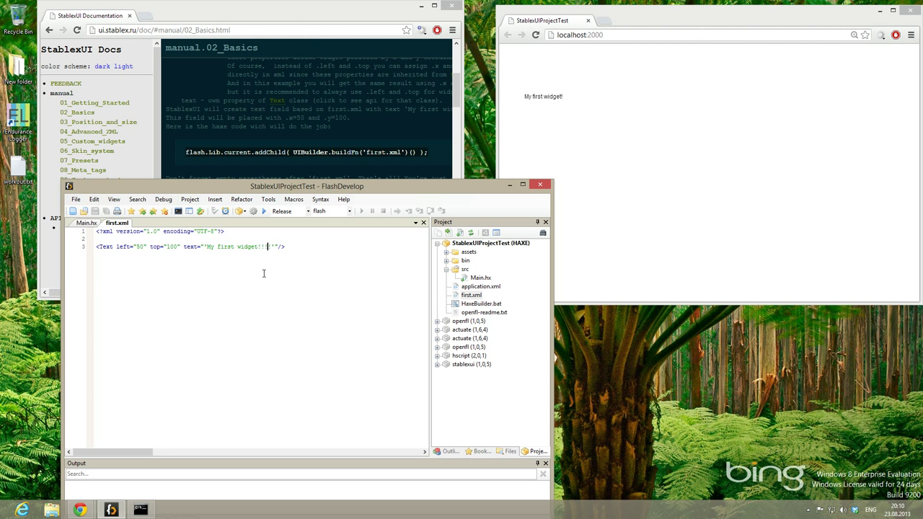
type("!!")
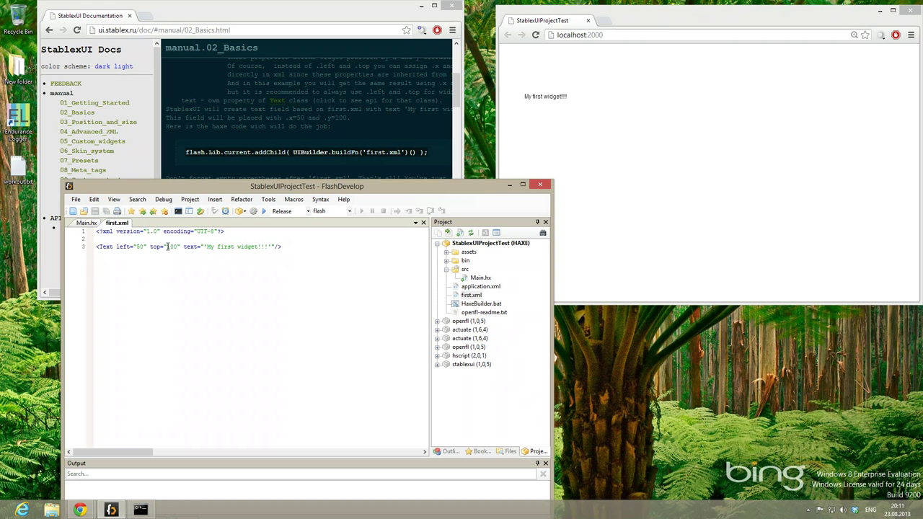
type("300")
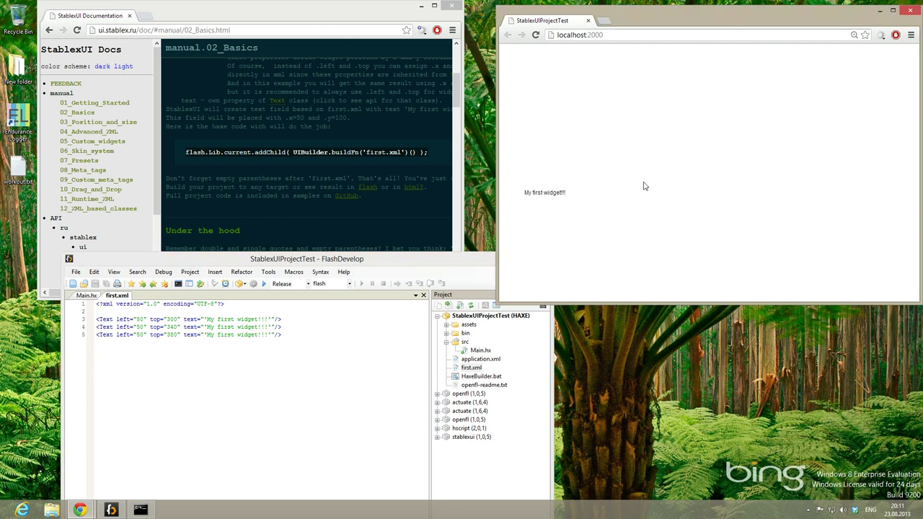
mouse_move(591, 193)
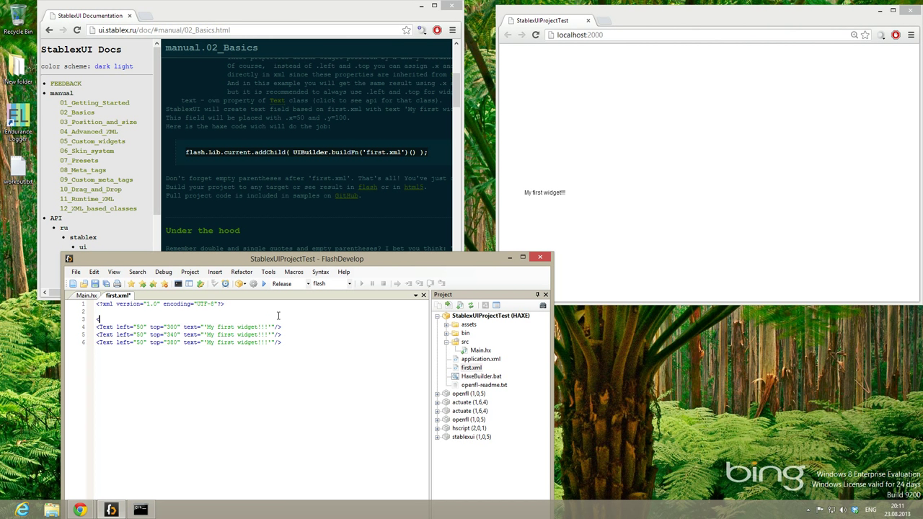
- Enclose the three Text lines between <VBox> and </VBox> tags
type("<")
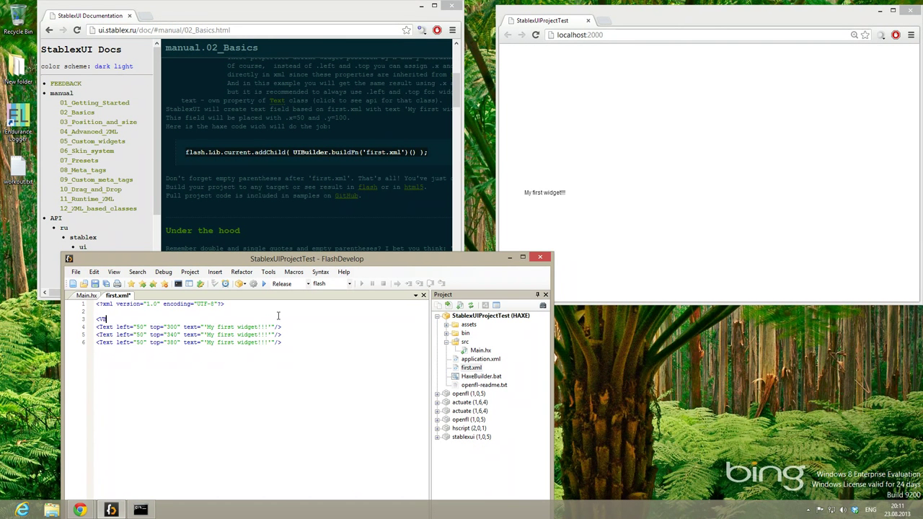
type("Box>")
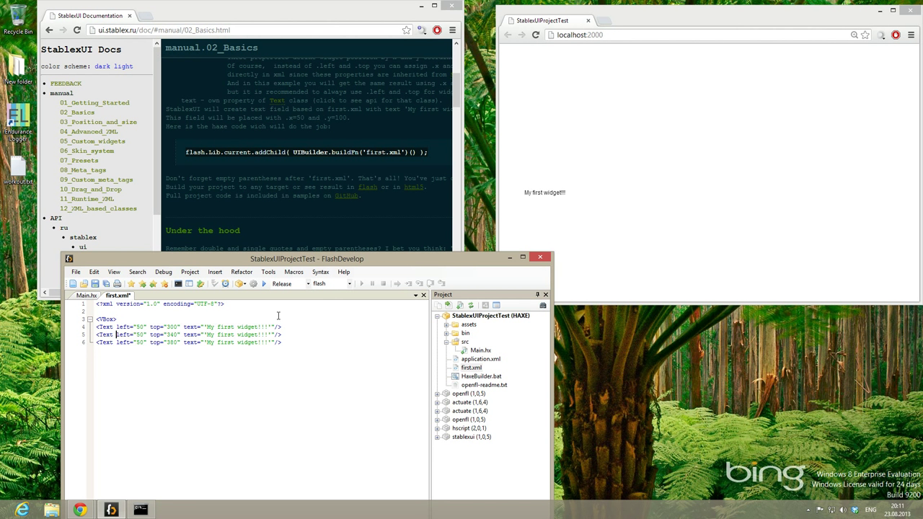
type("</Box>")
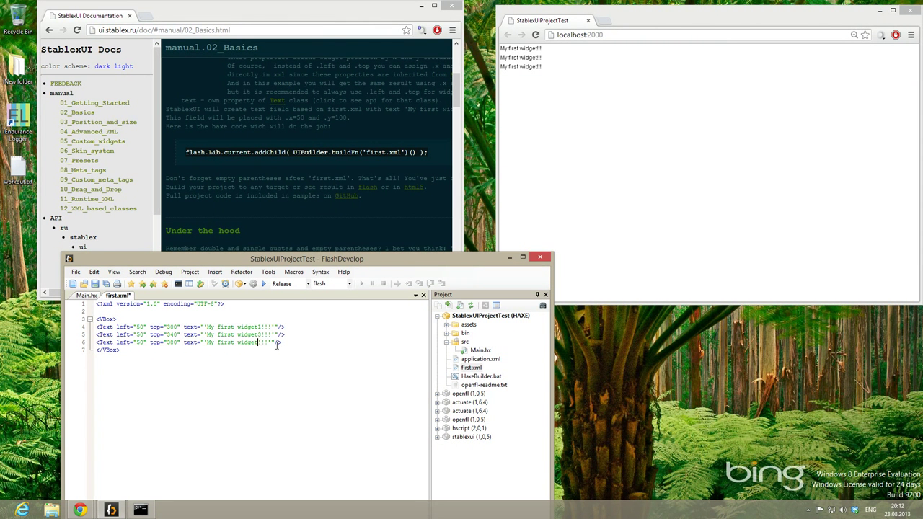
- Rename the labels to widget1, widget2, widget3 and minimise the cmd.exe console
double_click(248, 335)
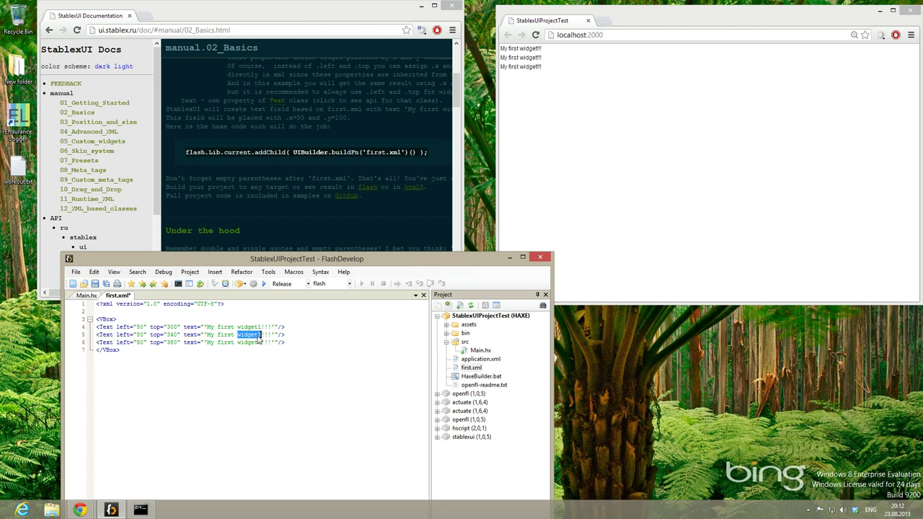
left_click(263, 335)
type("2")
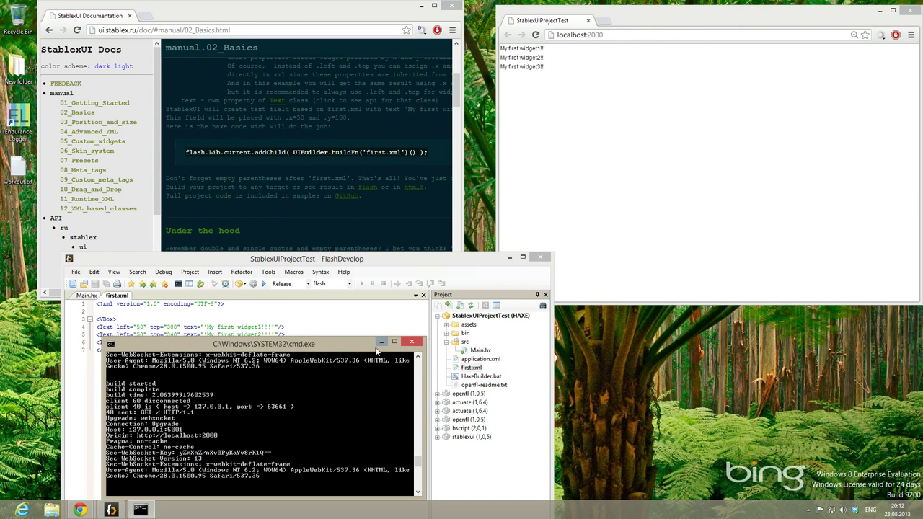
left_click(406, 340)
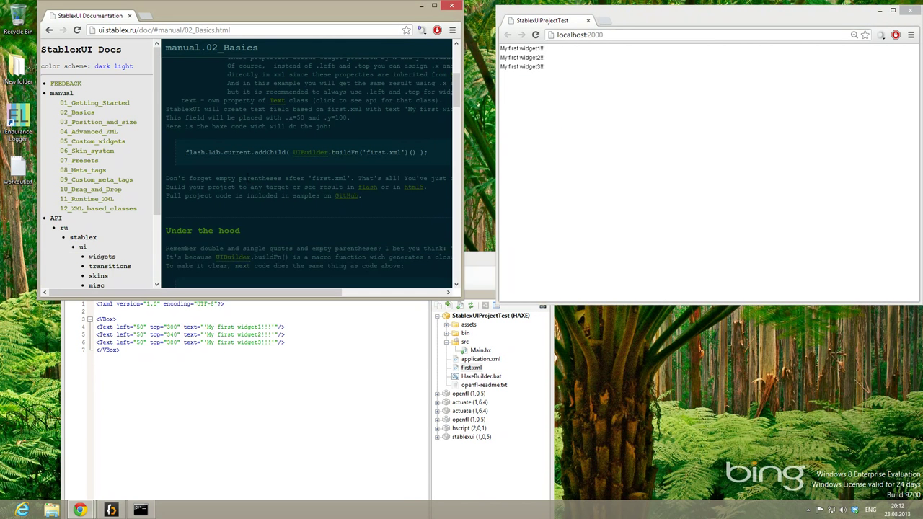
- Read further down the StablexUI Basics documentation page
scroll("down", 3)
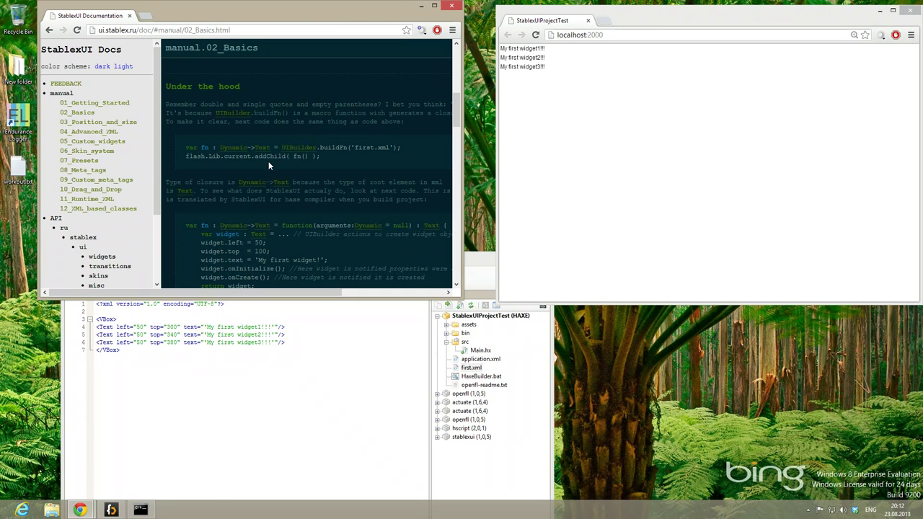
scroll("down", 3)
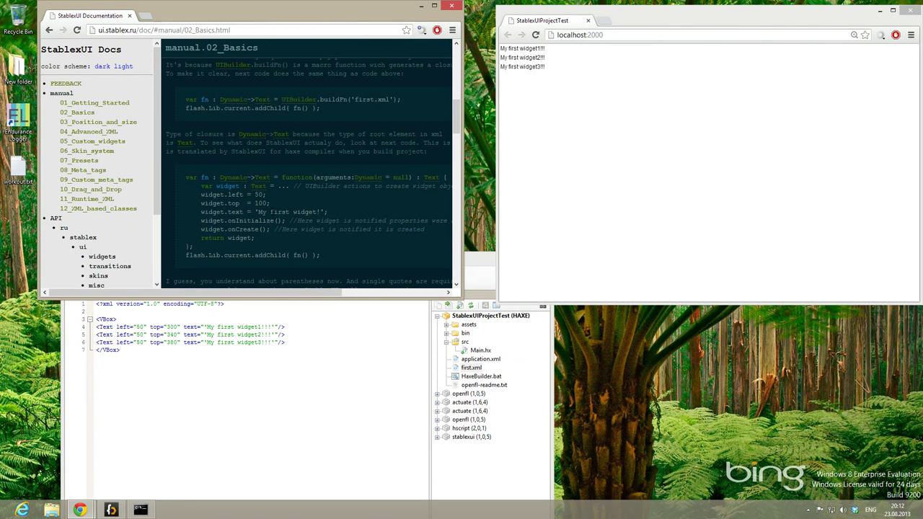
scroll("down", 3)
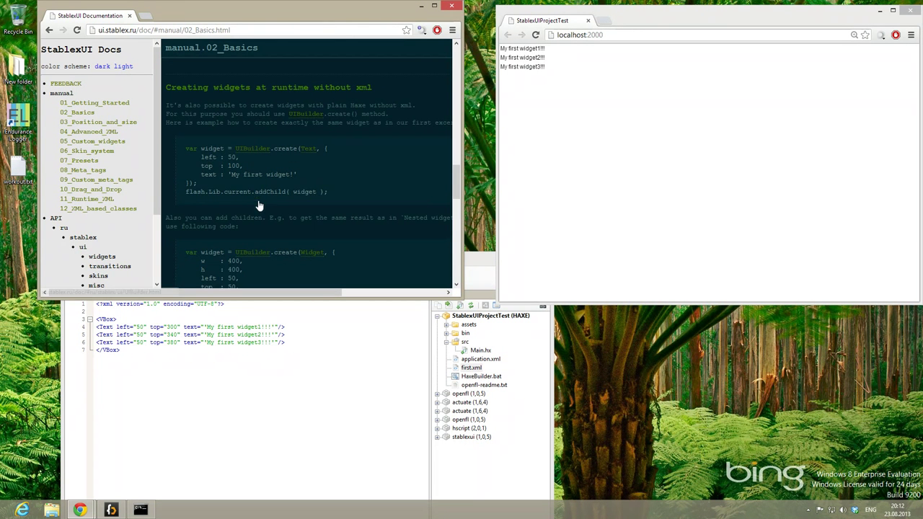
scroll("down", 3)
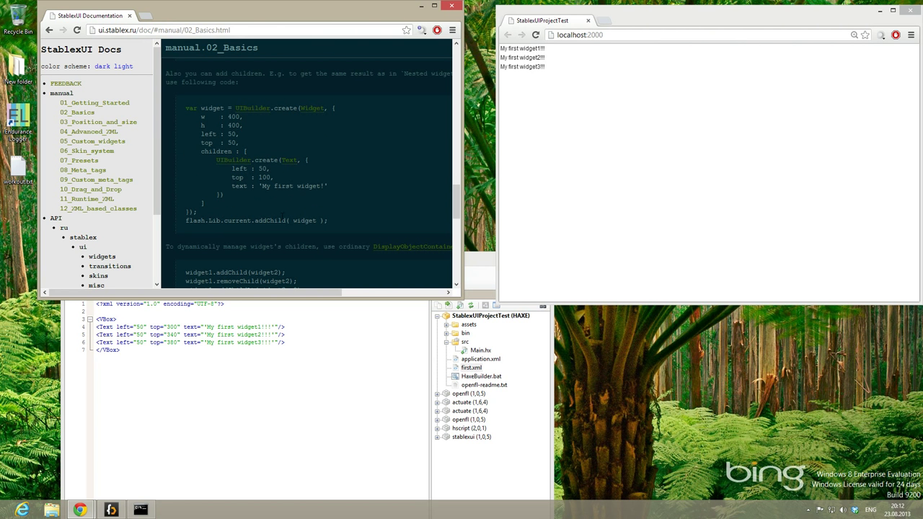
mouse_move(74, 106)
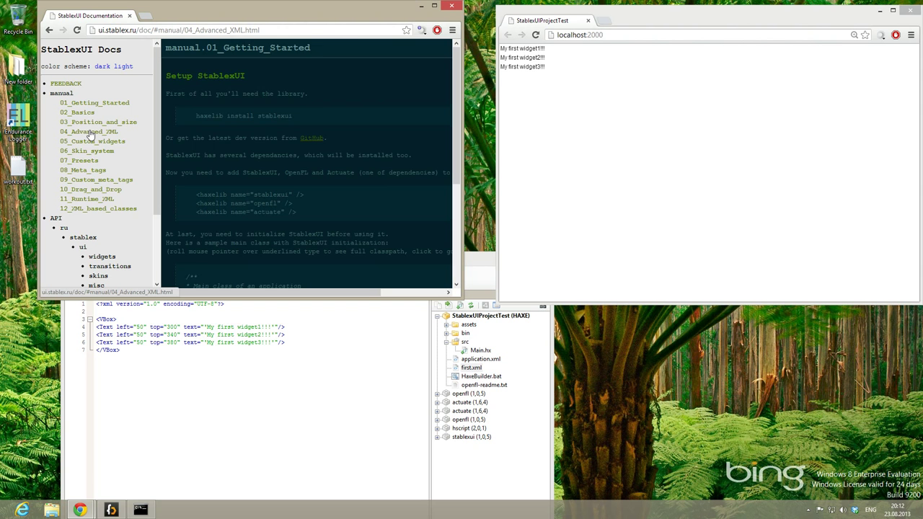
- Open the Advanced XML, Custom widgets and Skin system manual chapters in turn
left_click(98, 112)
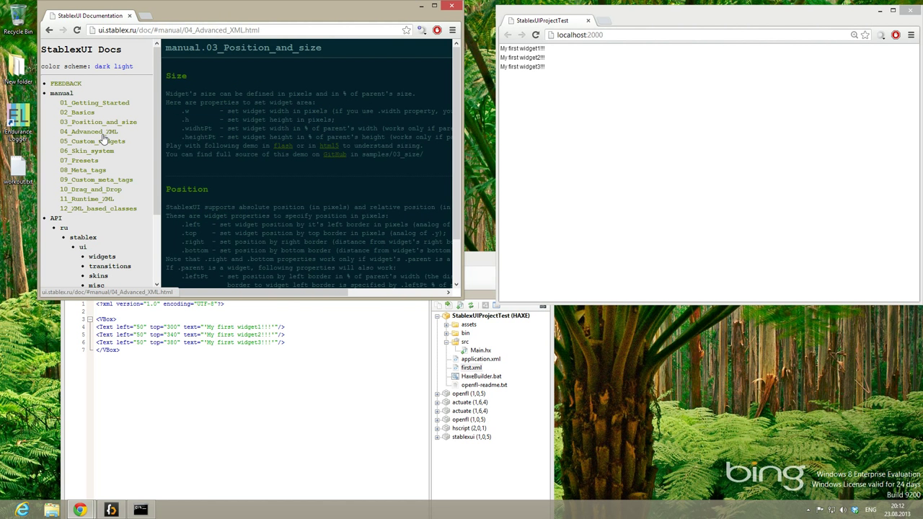
left_click(92, 141)
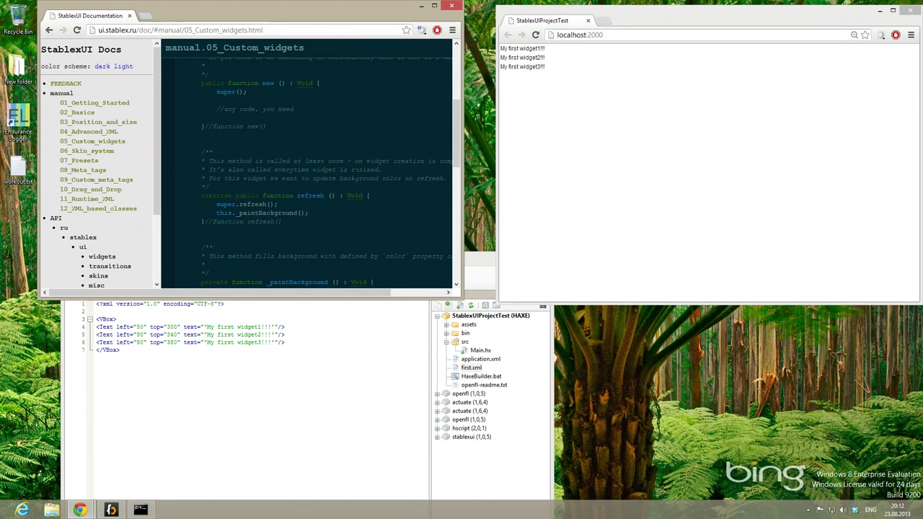
mouse_move(367, 143)
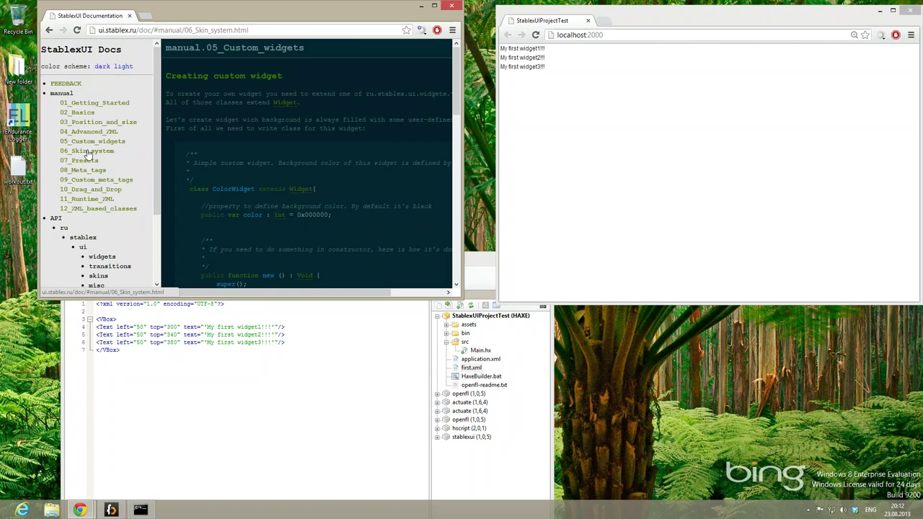
left_click(86, 150)
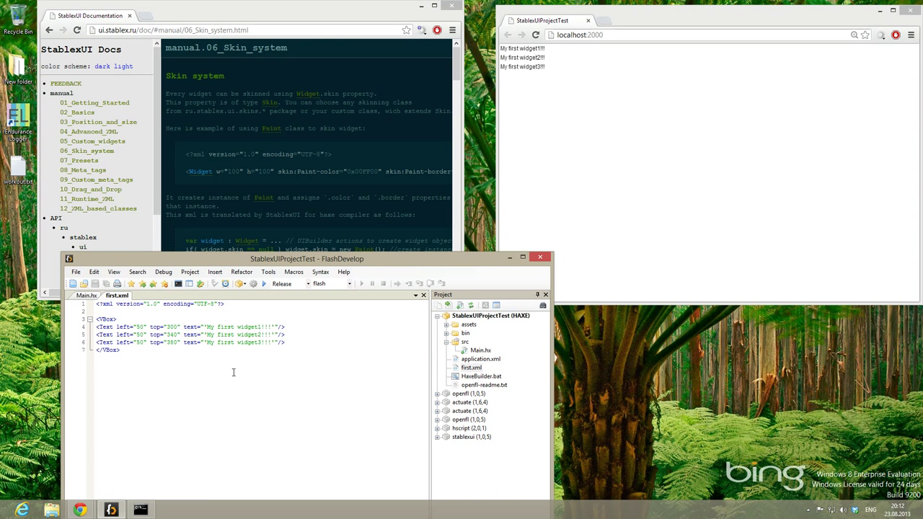
- Close the first.xml tab so Main.hx is shown in the editor
left_click(88, 297)
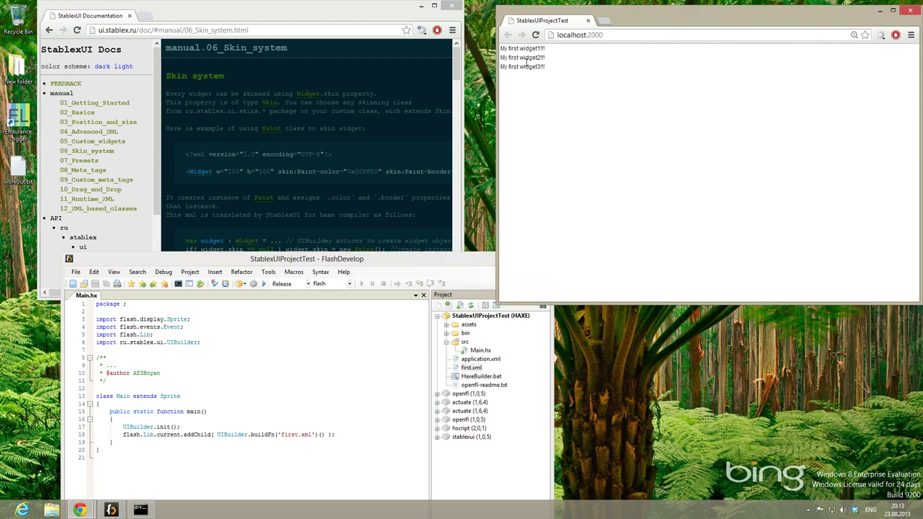
mouse_move(570, 92)
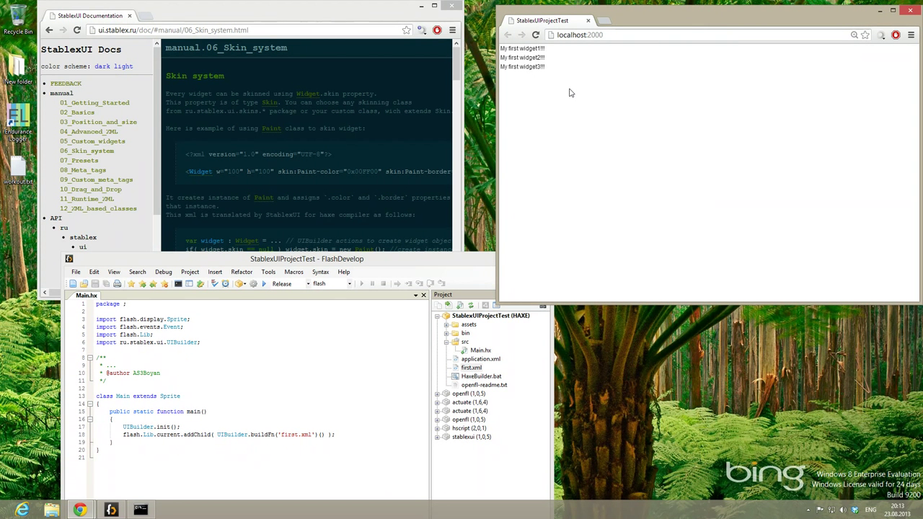